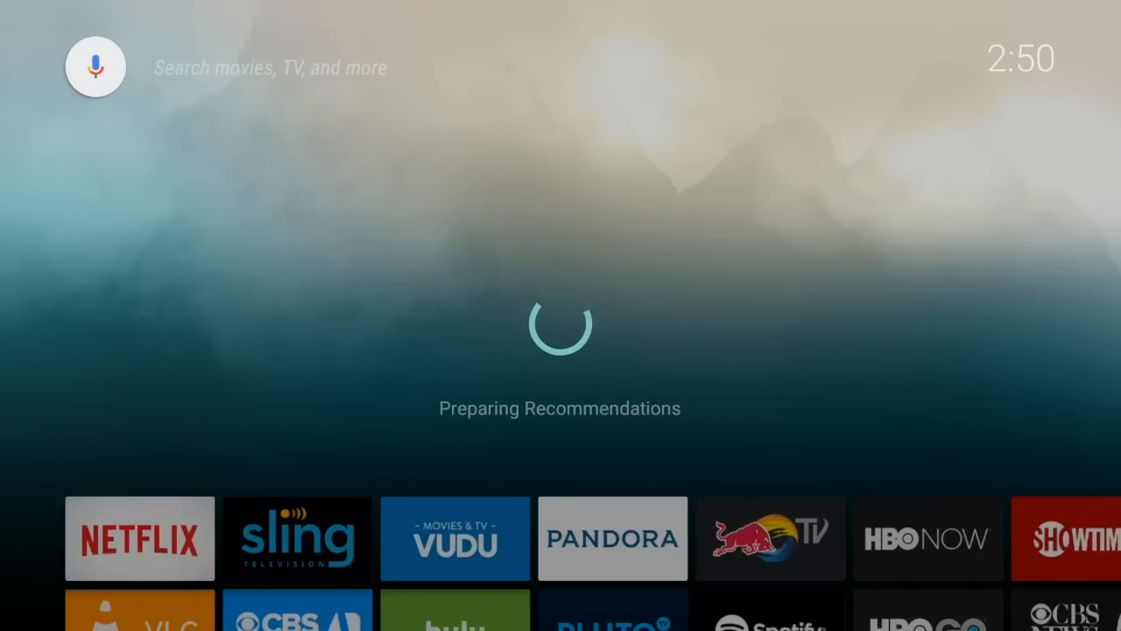
Dismiss the loading prompt so the home screen shows the Mi Box Recommends and Apps rows
{"action": "left_click", "coordinate": [95, 67]}
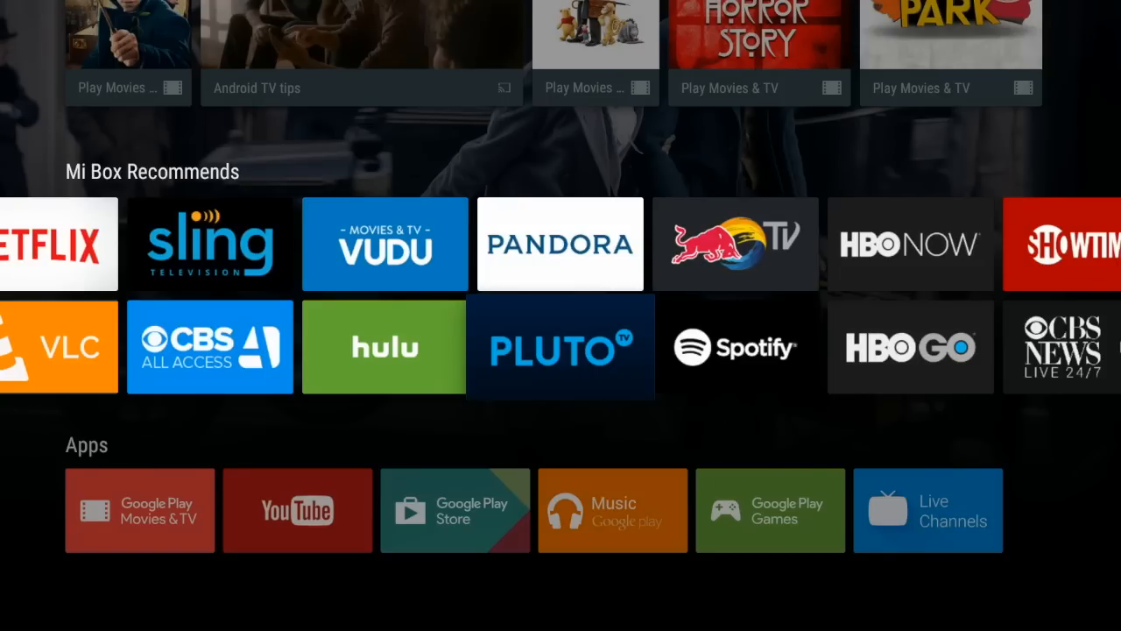
Move down to the Apps row where YouTube, Play Music and Live Channels show Update pending
{"action": "scroll", "scroll_direction": "down", "scroll_amount": 3}
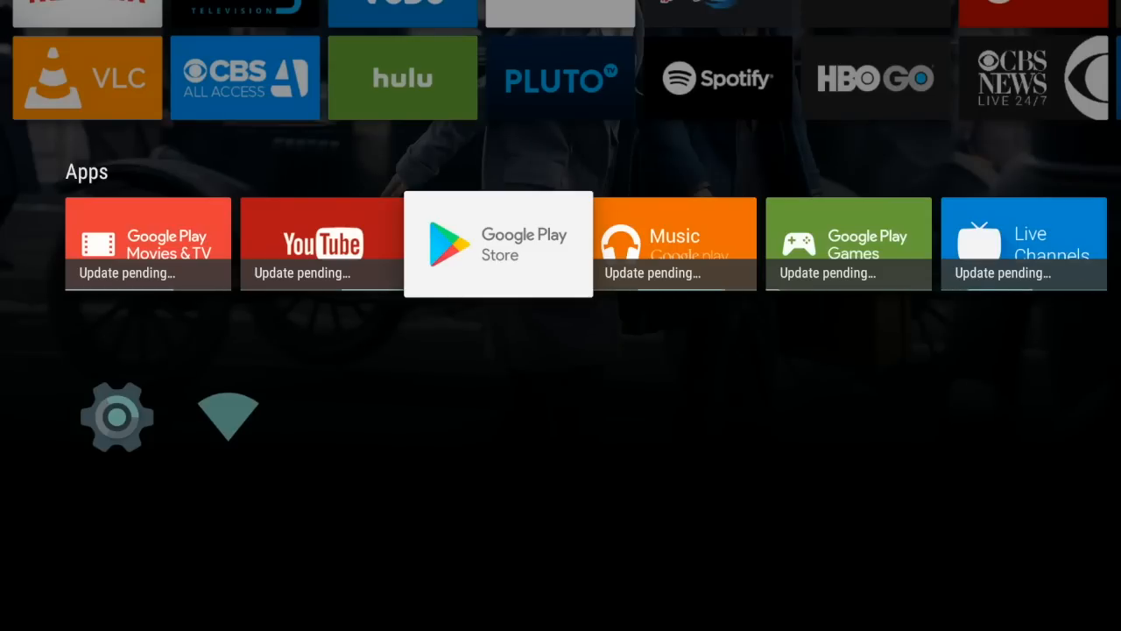
Launch Google Play Store and view My Apps downloading Accessibility Suite and WebView updates
{"action": "left_click", "coordinate": [497, 244]}
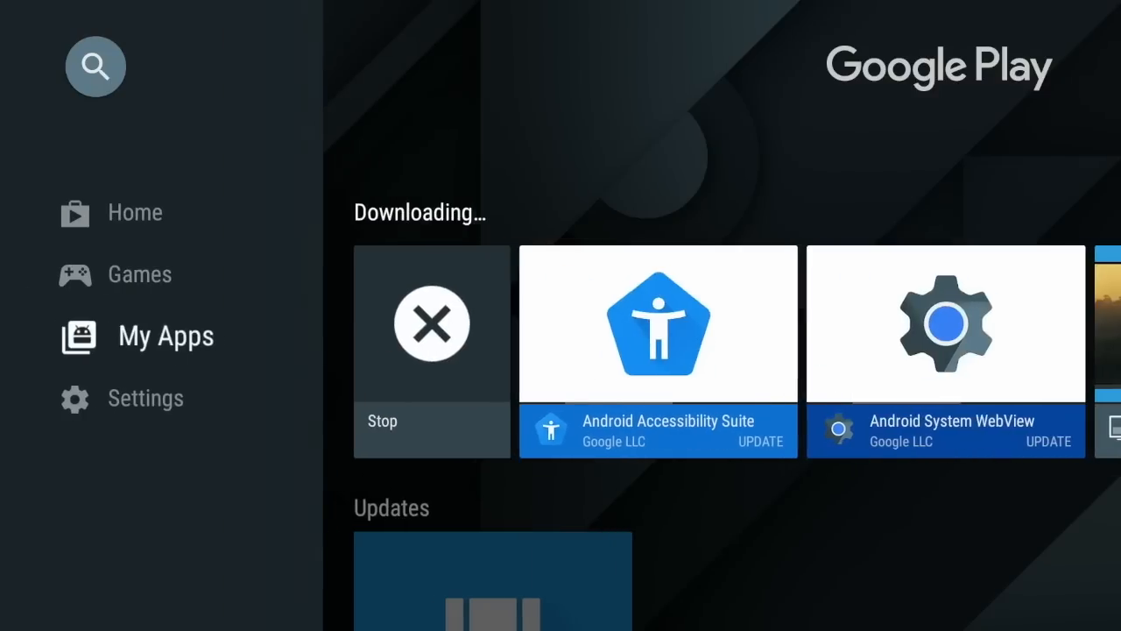
{"action": "left_click", "coordinate": [146, 398]}
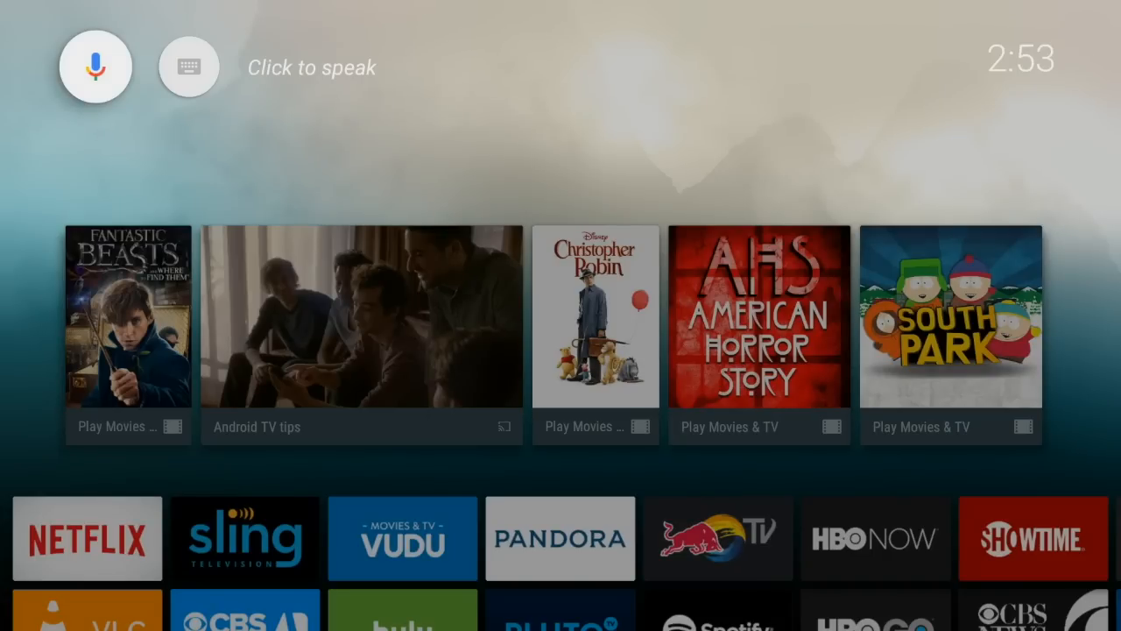
Move down through the home rows to the Settings and Wi-Fi shortcuts while Play Movies & TV updates
{"action": "scroll", "scroll_direction": "down", "scroll_amount": 3}
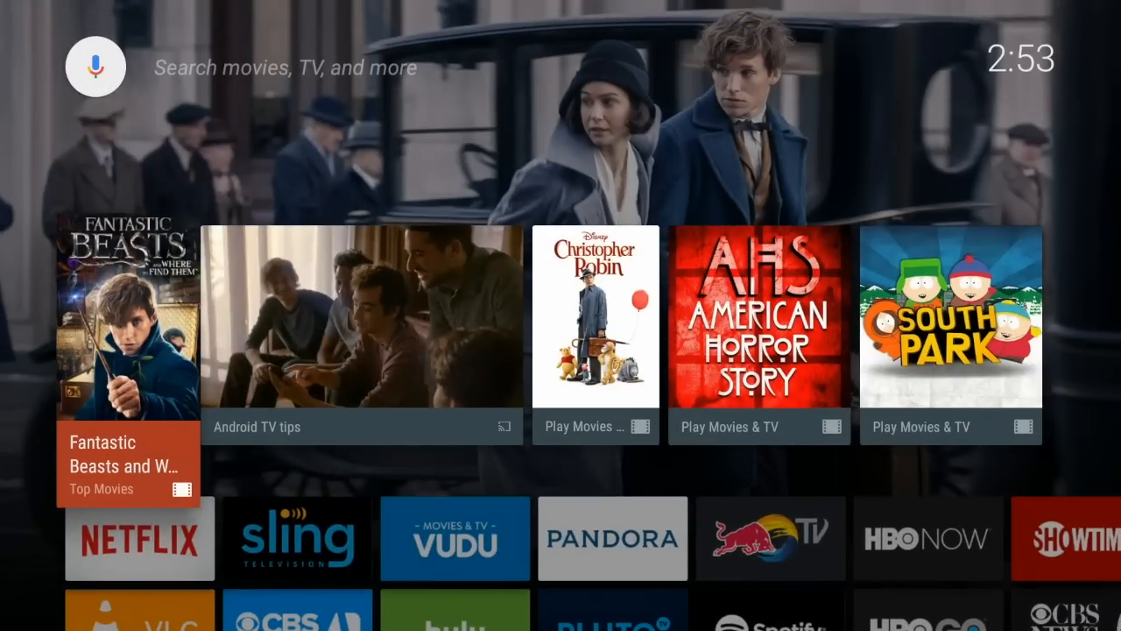
{"action": "scroll", "scroll_direction": "down", "scroll_amount": 3}
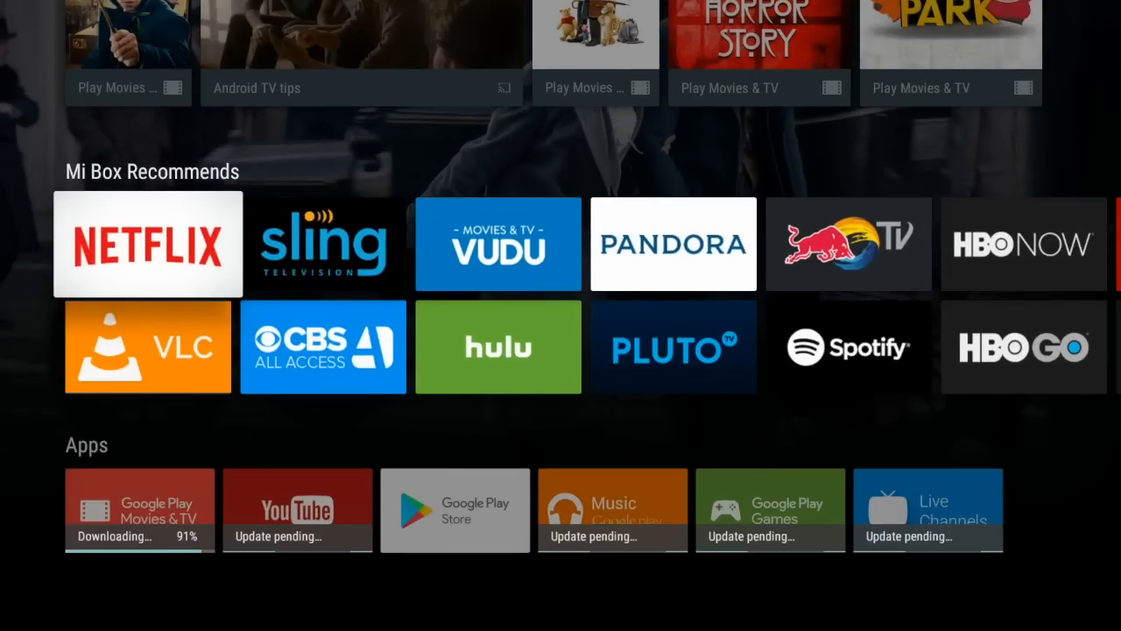
{"action": "scroll", "scroll_direction": "down", "scroll_amount": 3}
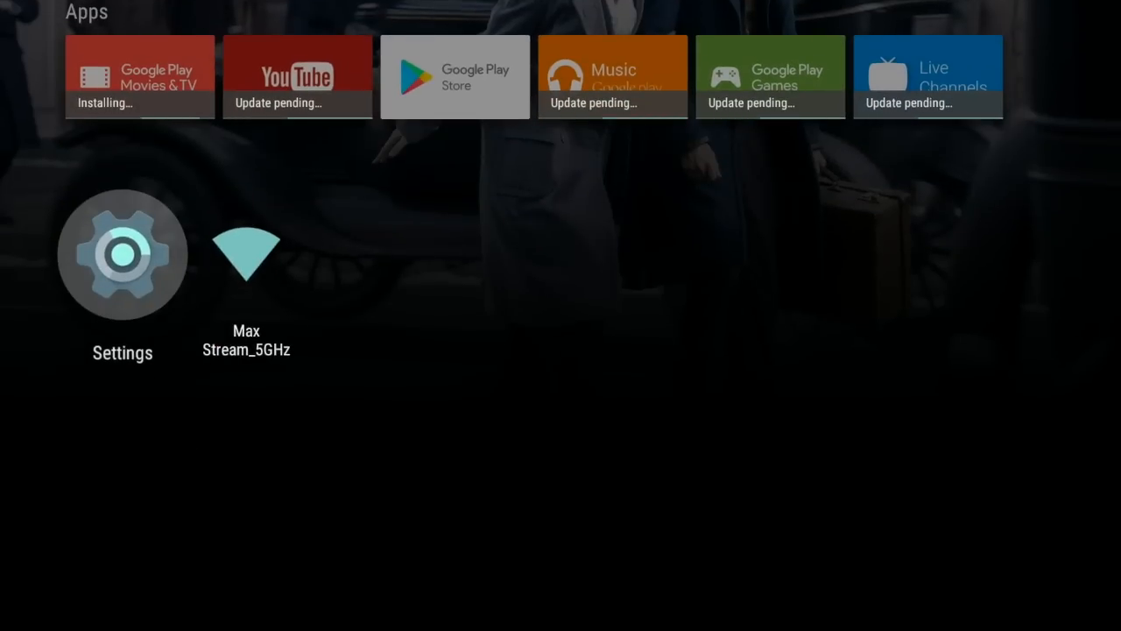
{"action": "scroll", "scroll_direction": "down", "scroll_amount": 3}
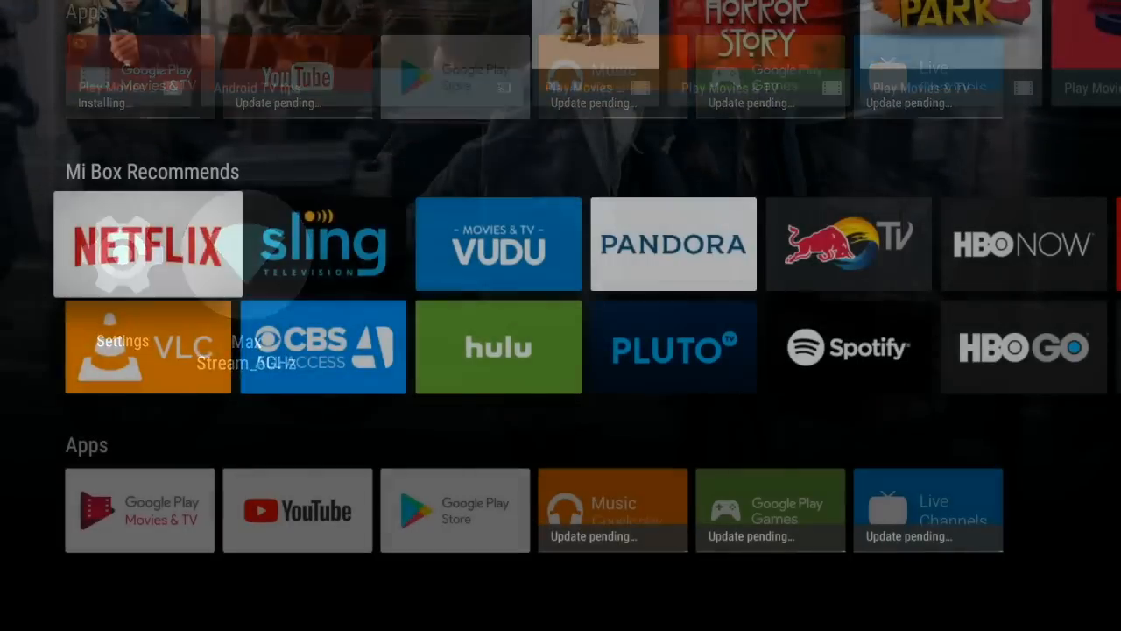